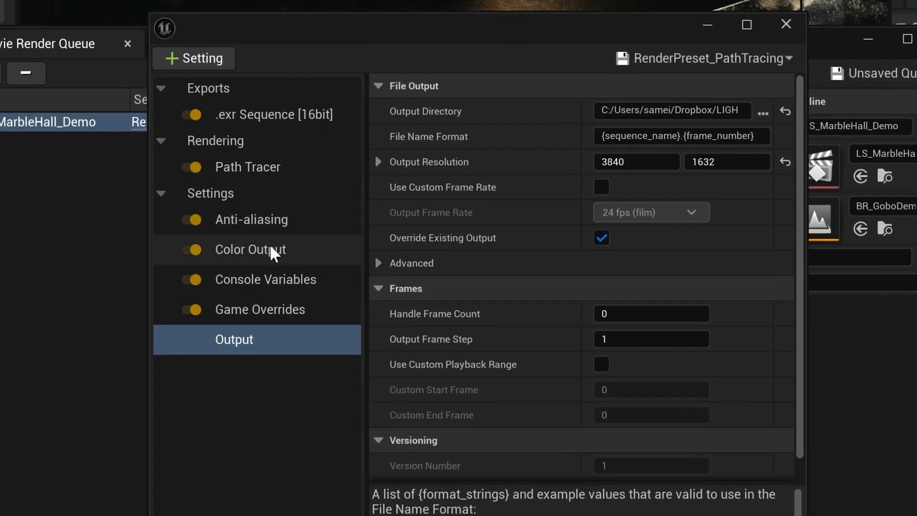
Show the Color Output page of the Movie Render Queue path tracing preset
left_click(271, 115)
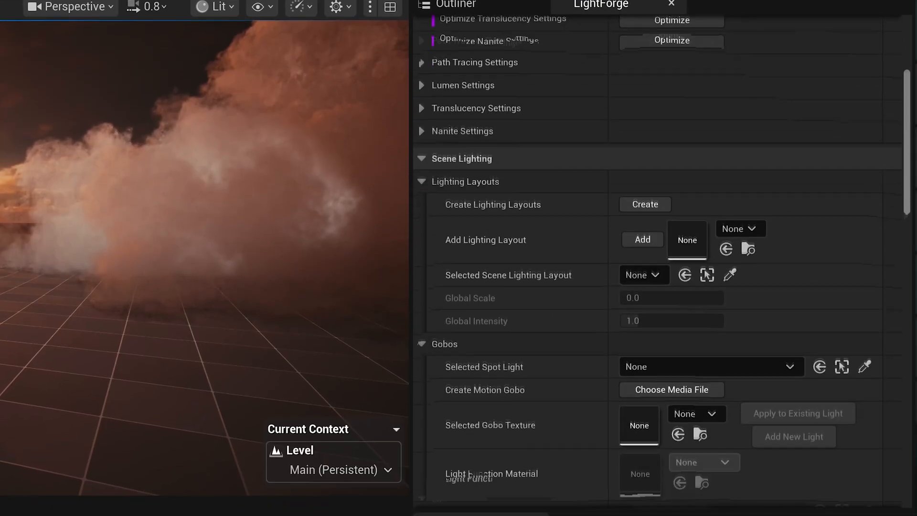
Scroll the LightForge panel down to the lighting layout options
scroll("down", 3)
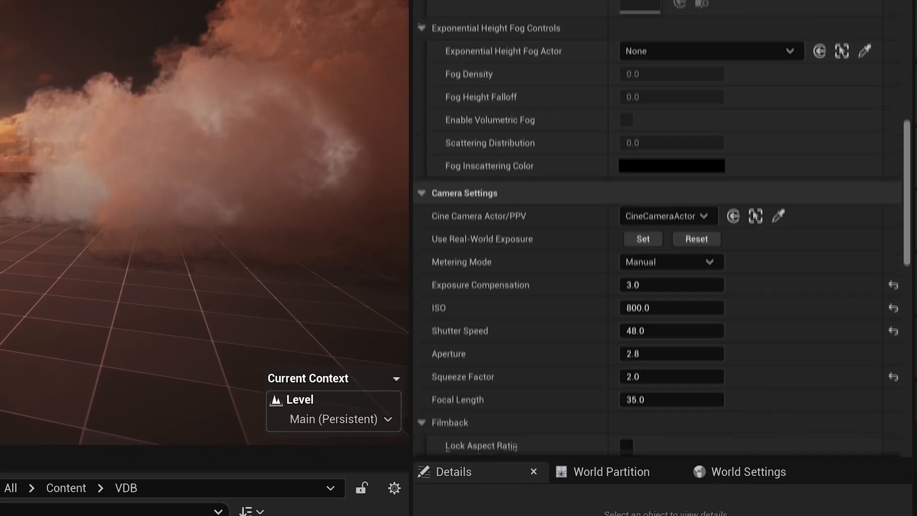
scroll("down", 3)
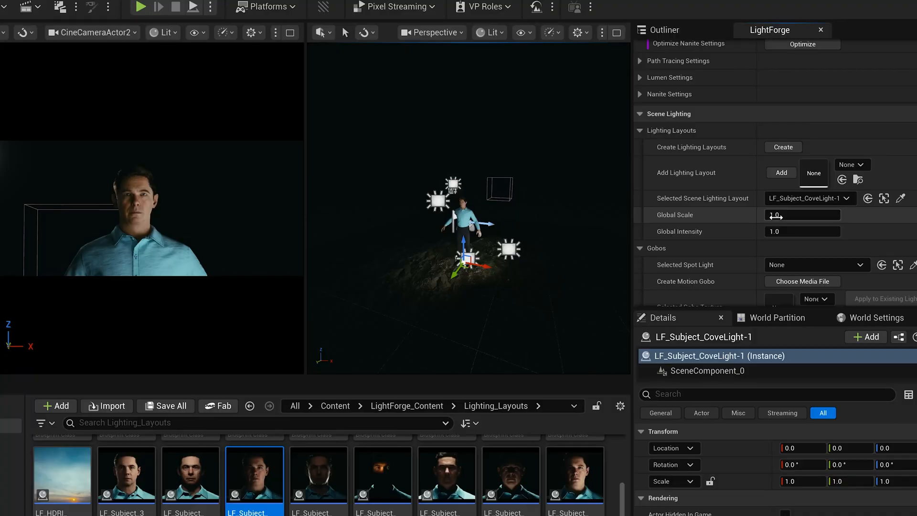
Set the cove light layout's Global Scale to 6.0 and reveal the path tracing settings
type("6.0")
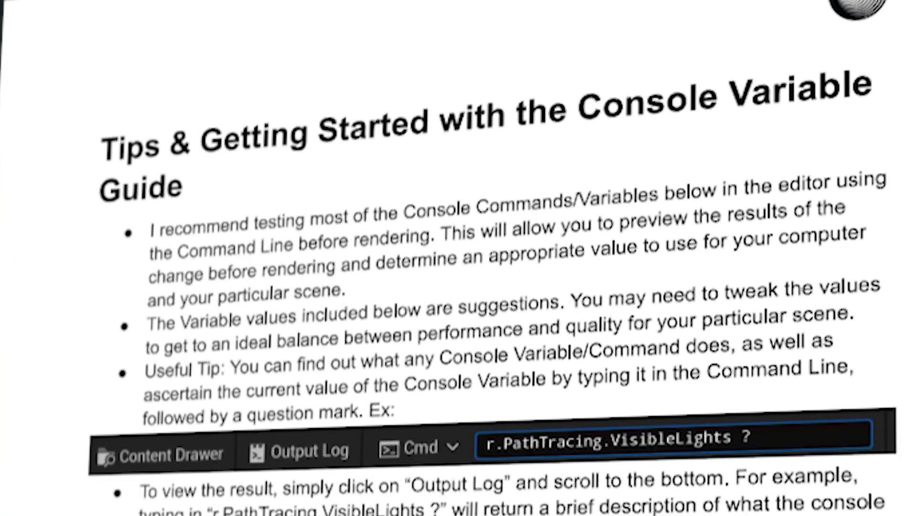
scroll("down", 3)
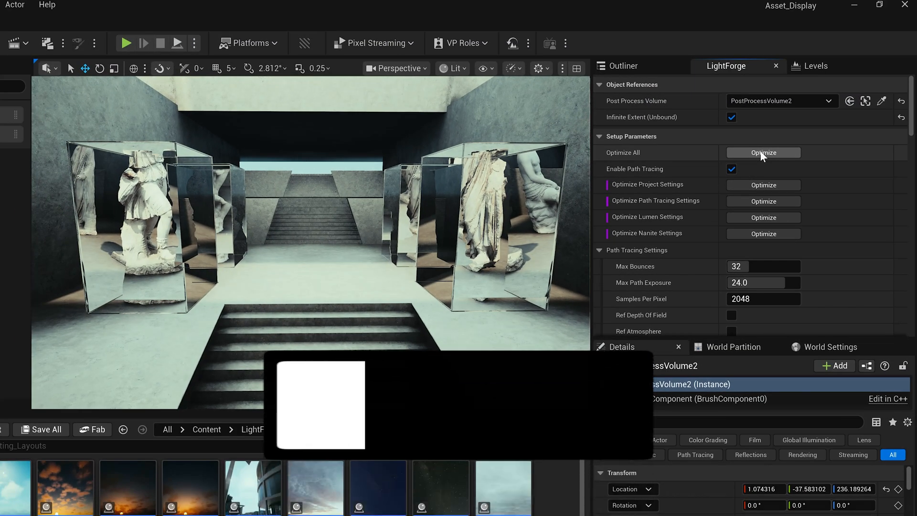
Optimize every LightForge render setting at once with Optimize All
left_click(762, 152)
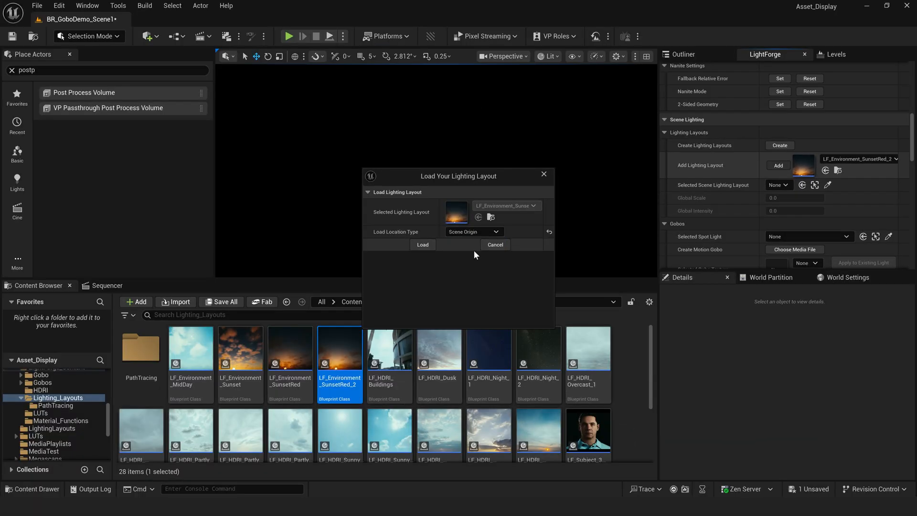
Load the LF_Environment_SunsetRed_2 lighting layout into the level
left_click(422, 244)
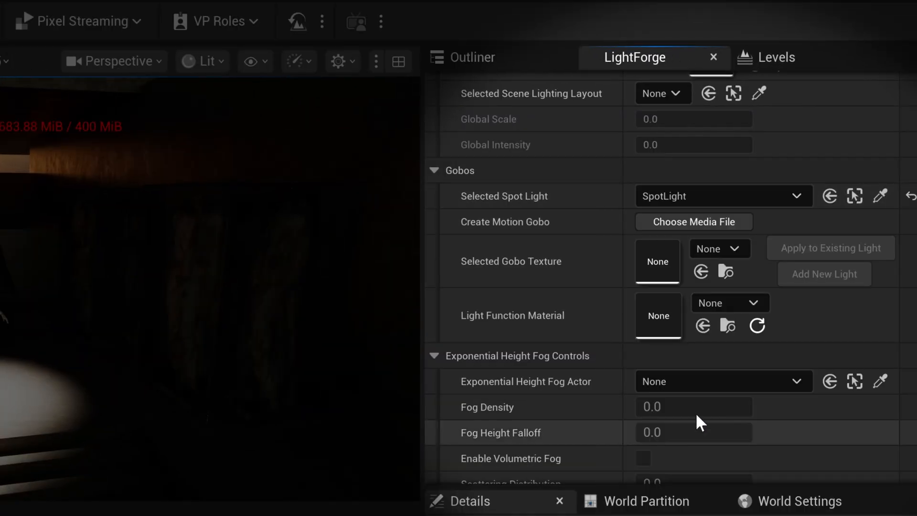
Assign Calm_Loop_Slow_02.mp4 water caustics loop as the spotlight's motion gobo
left_click(693, 222)
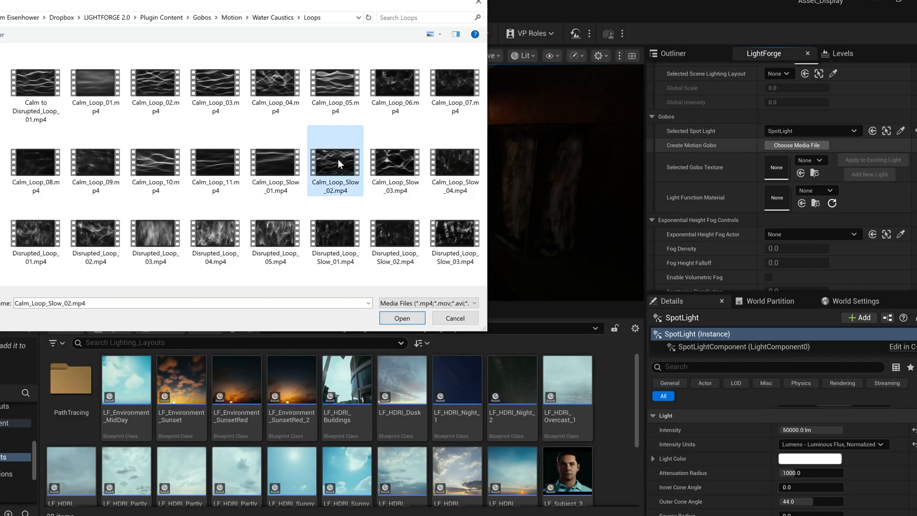
left_click(402, 317)
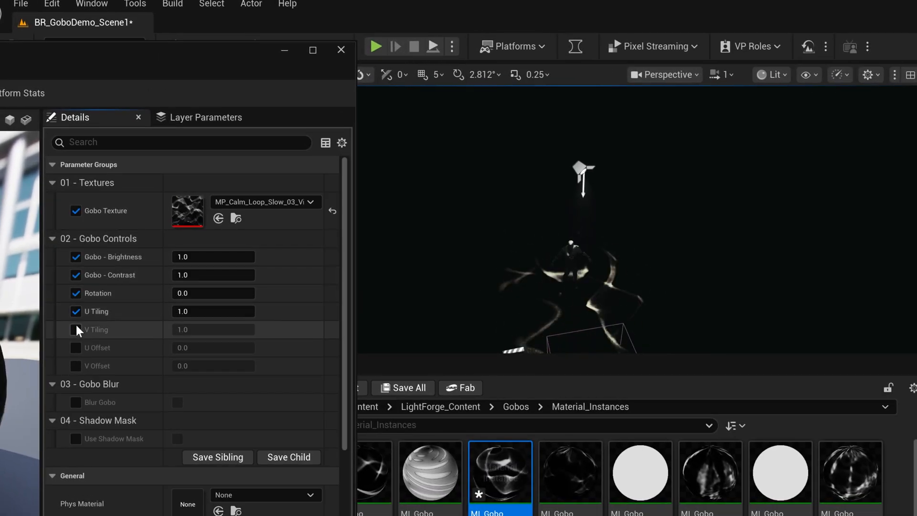
Enable the gobo's V Tiling parameter and switch on Blur Gobo
left_click(75, 329)
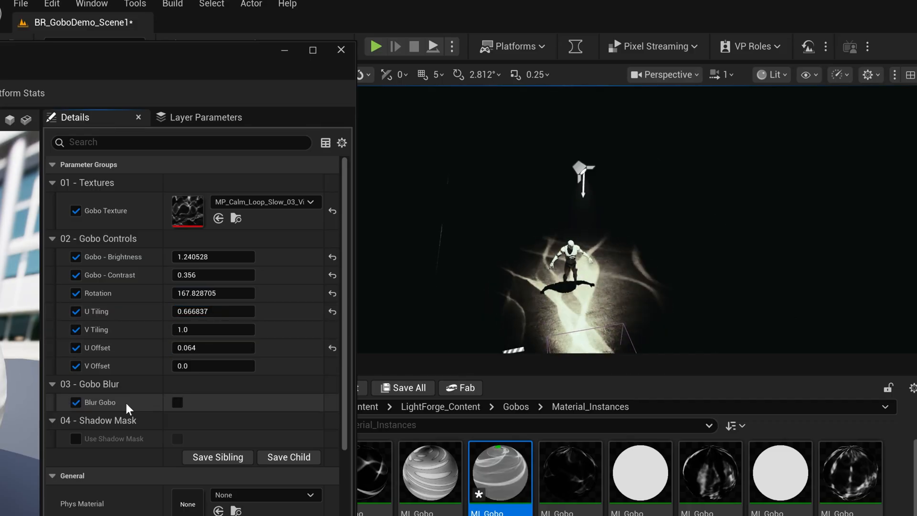
left_click(177, 402)
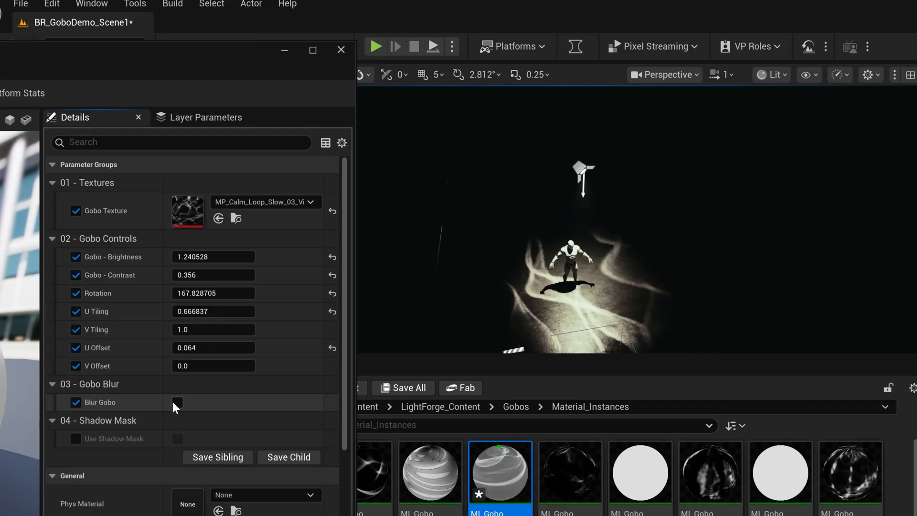
left_click(176, 402)
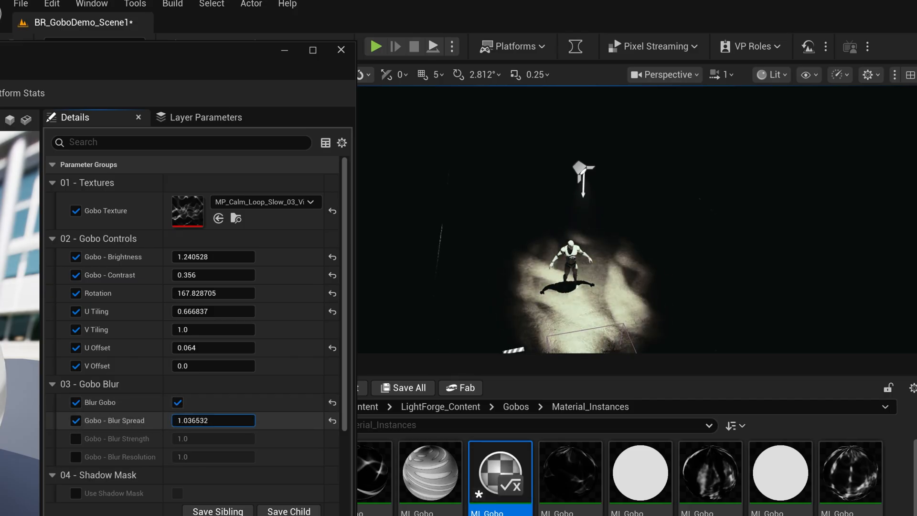
scroll("down", 3)
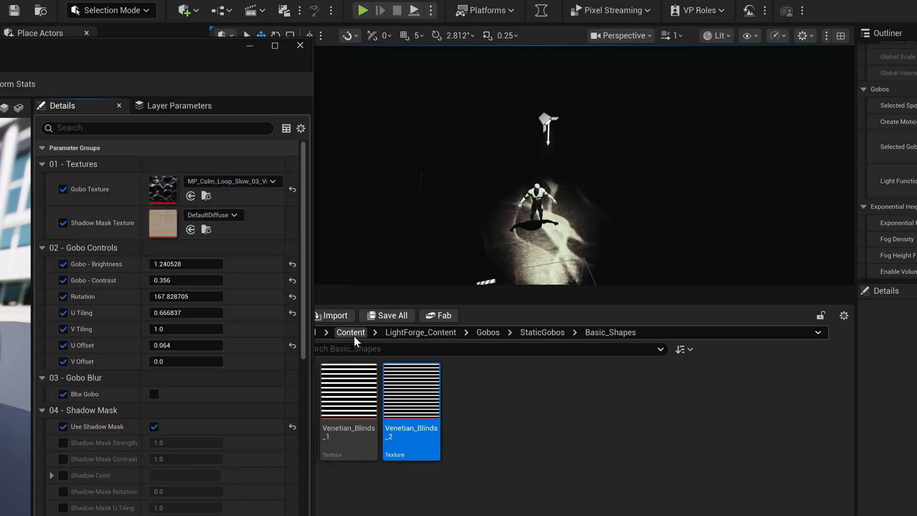
Enable Blur Shadow Mask for the venetian blinds and expose Shadow Mask Blur Spread
scroll("down", 3)
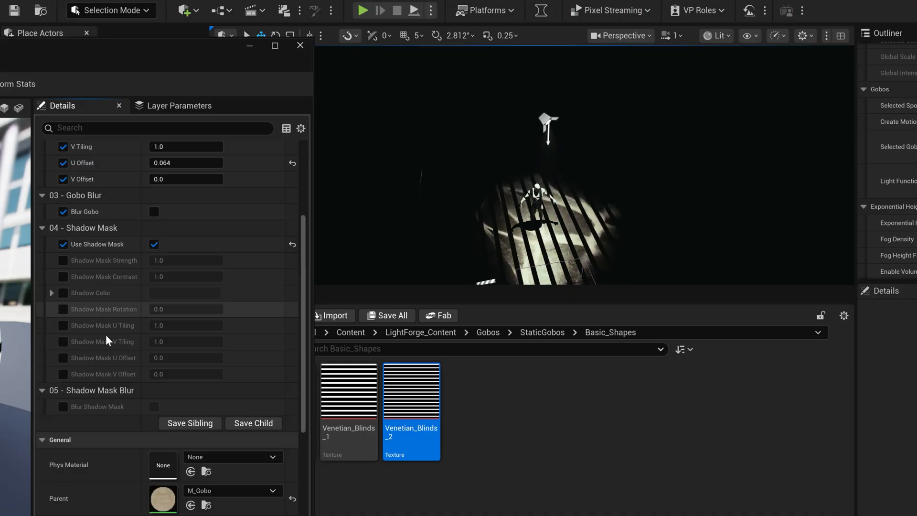
left_click(63, 406)
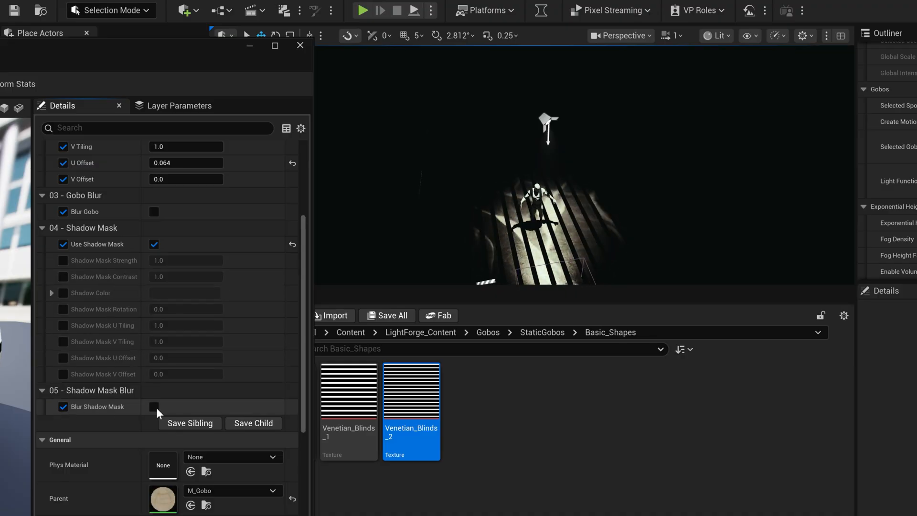
left_click(153, 407)
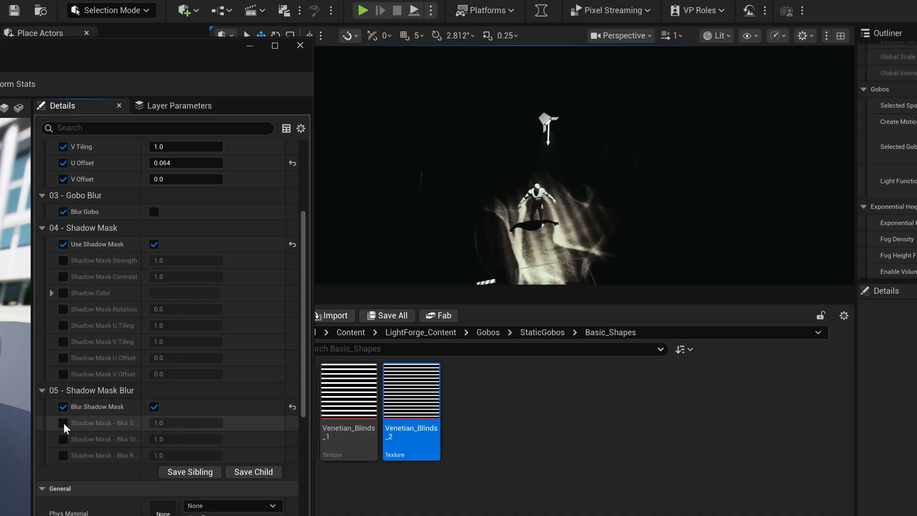
left_click(63, 423)
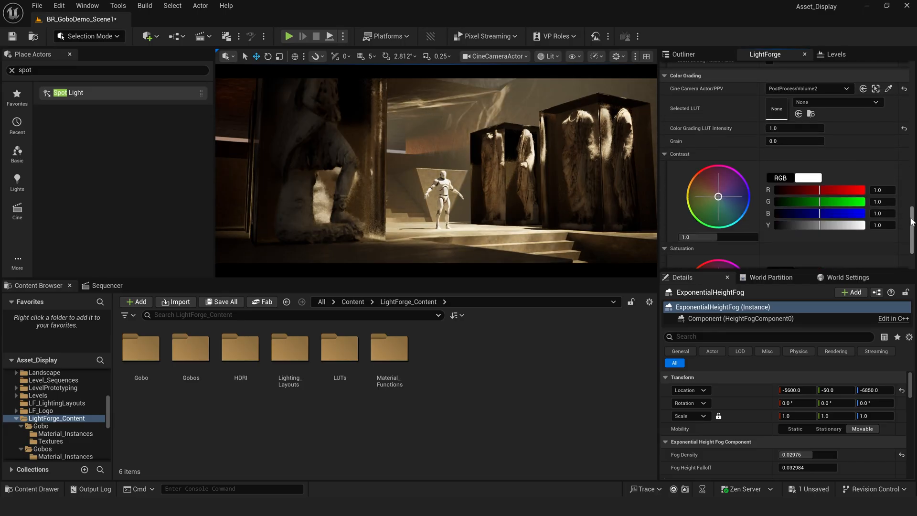
Add the LS_GoboDemo sequence as a Movie Render Queue job
double_click(339, 349)
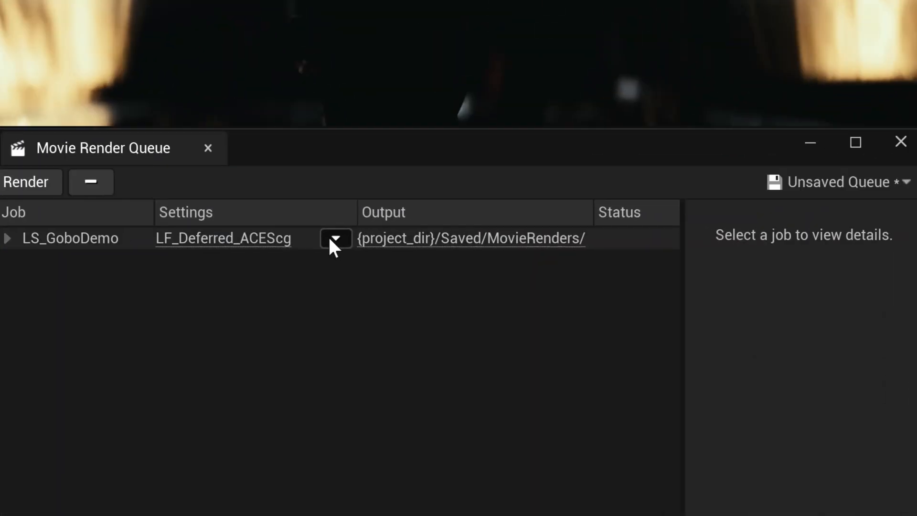
Assign RenderPreset_PathTracing to the job and review its anti-aliasing sample counts
left_click(335, 238)
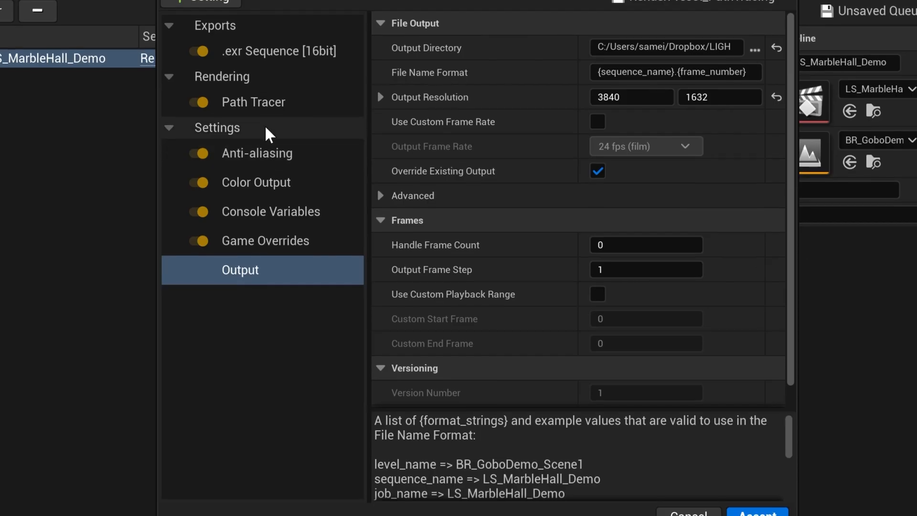
left_click(256, 136)
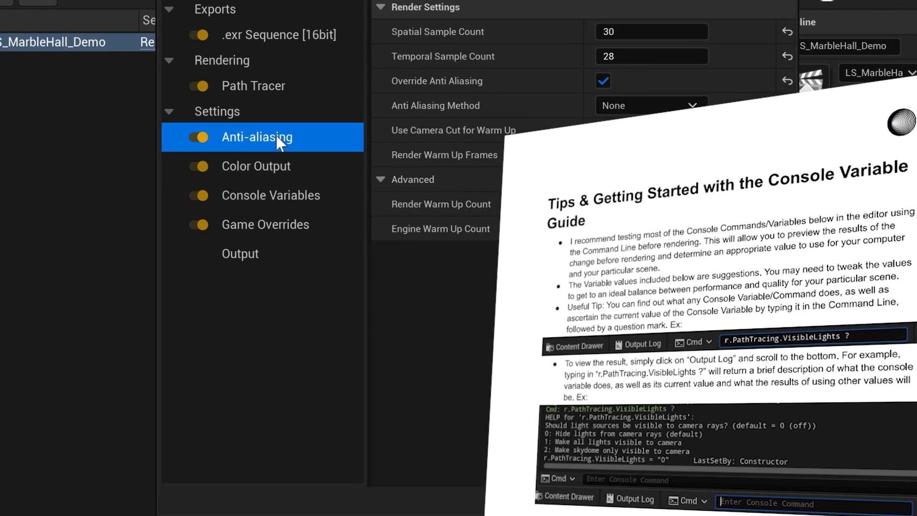
left_click(278, 34)
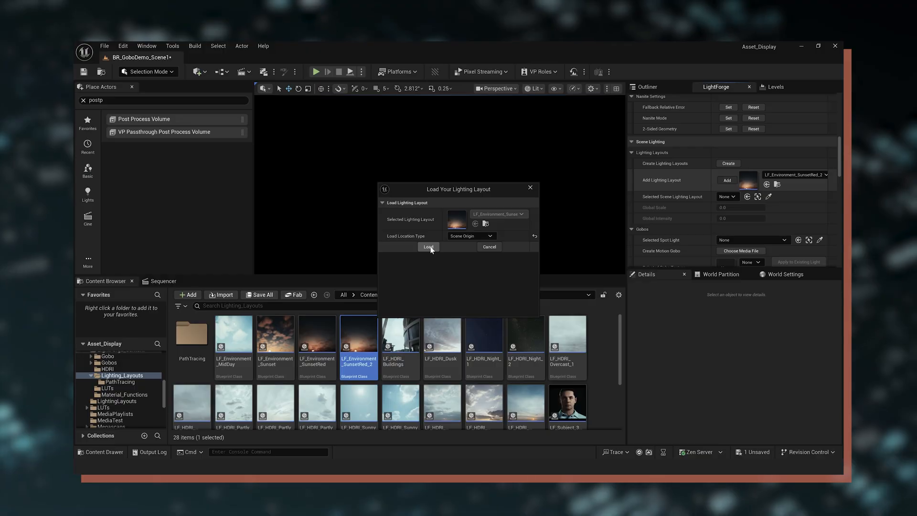
Load the sunset environment lighting layout before moving to the Mummy_Previs project
left_click(428, 246)
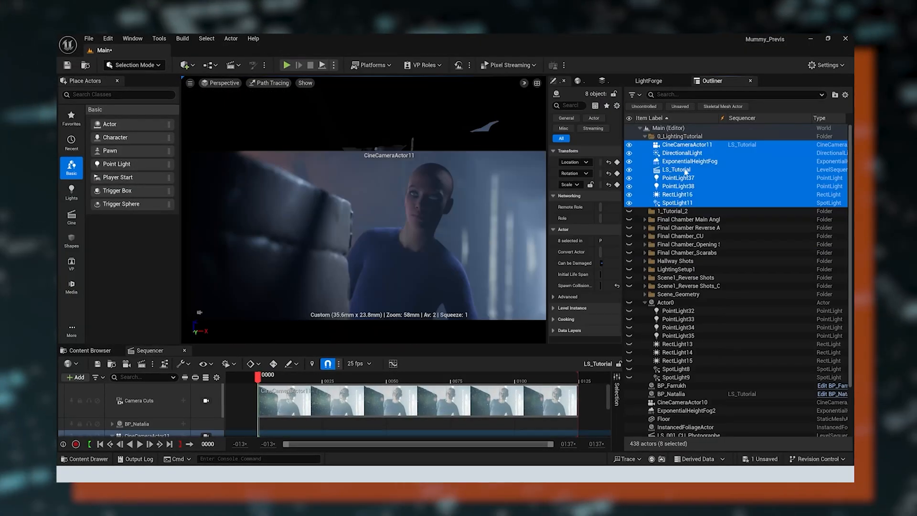
mouse_move(683, 170)
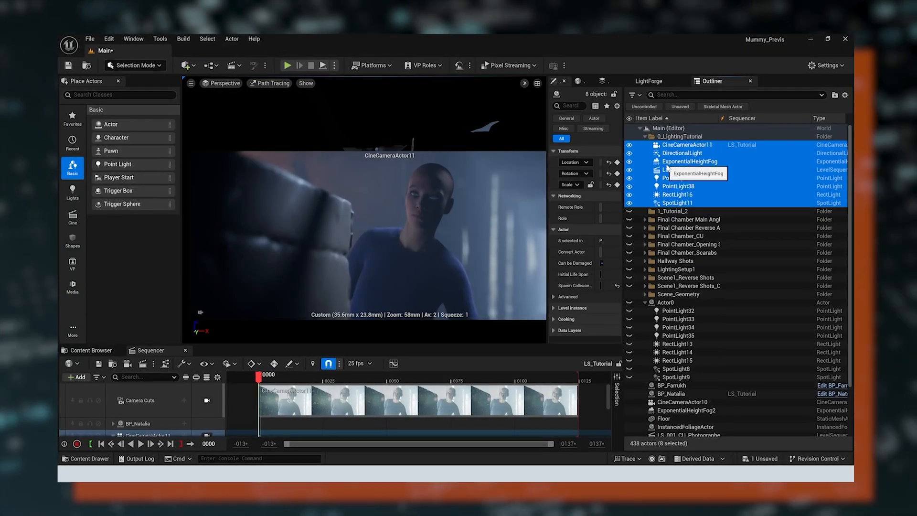